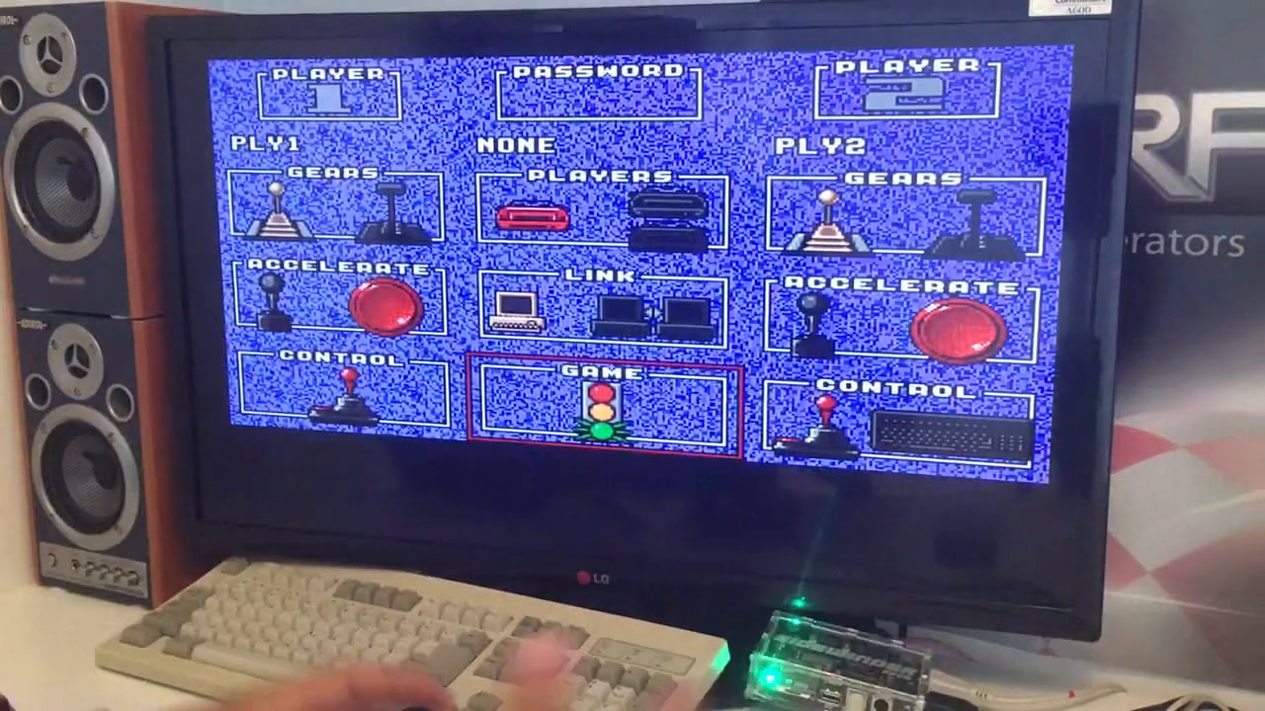
- Move up the game list from Sword through Switchblade II to highlight Superfrog (Team 17, 1993)
{"action": "key", "text": "Right"}
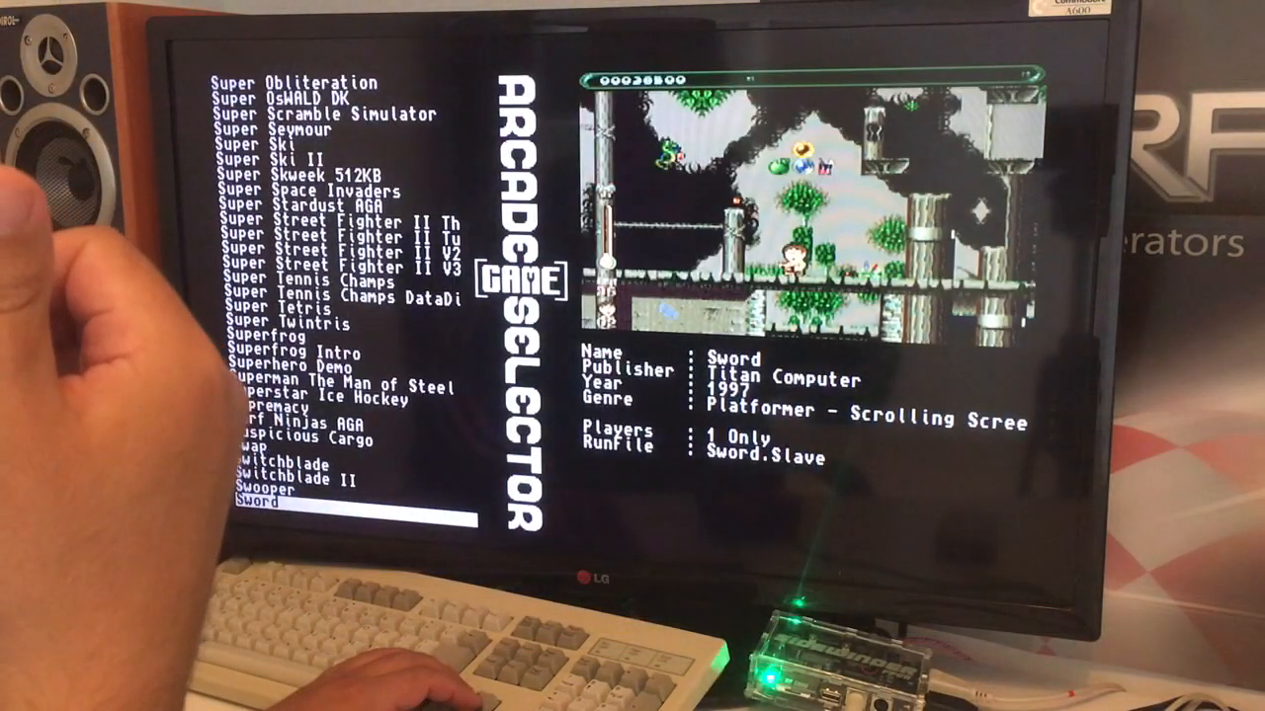
{"action": "key", "text": "Up"}
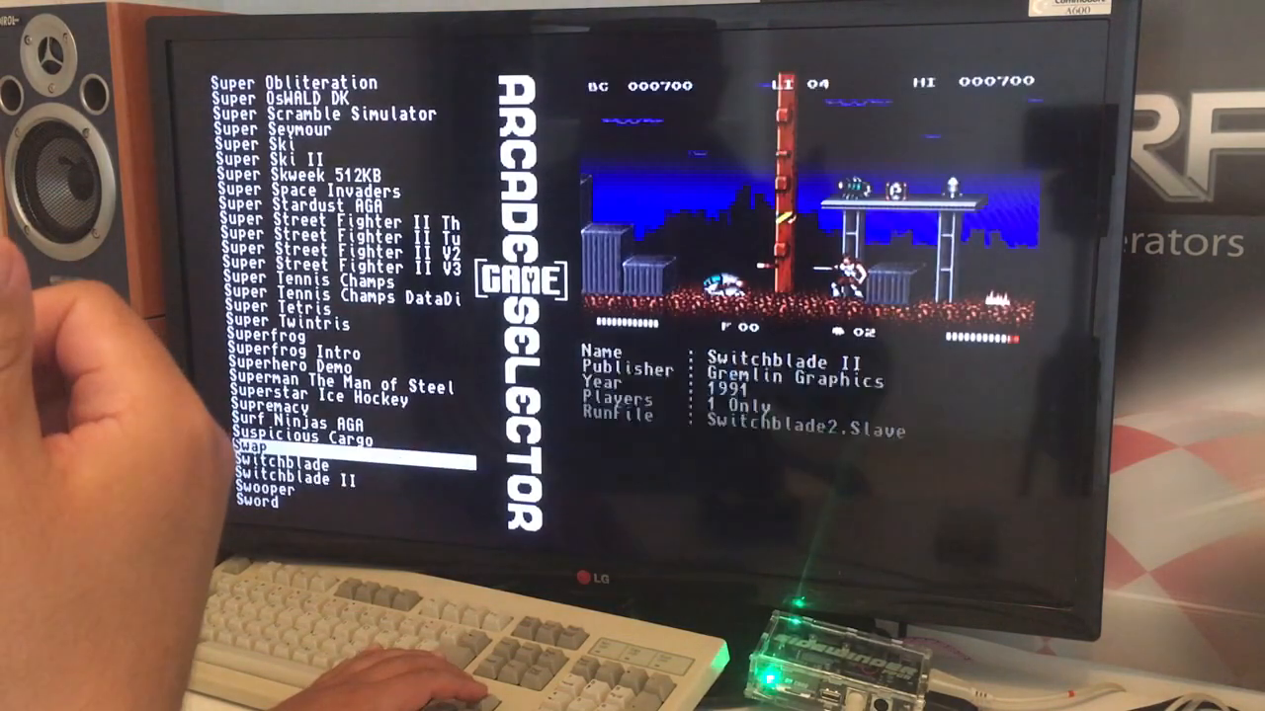
{"action": "key", "text": "up"}
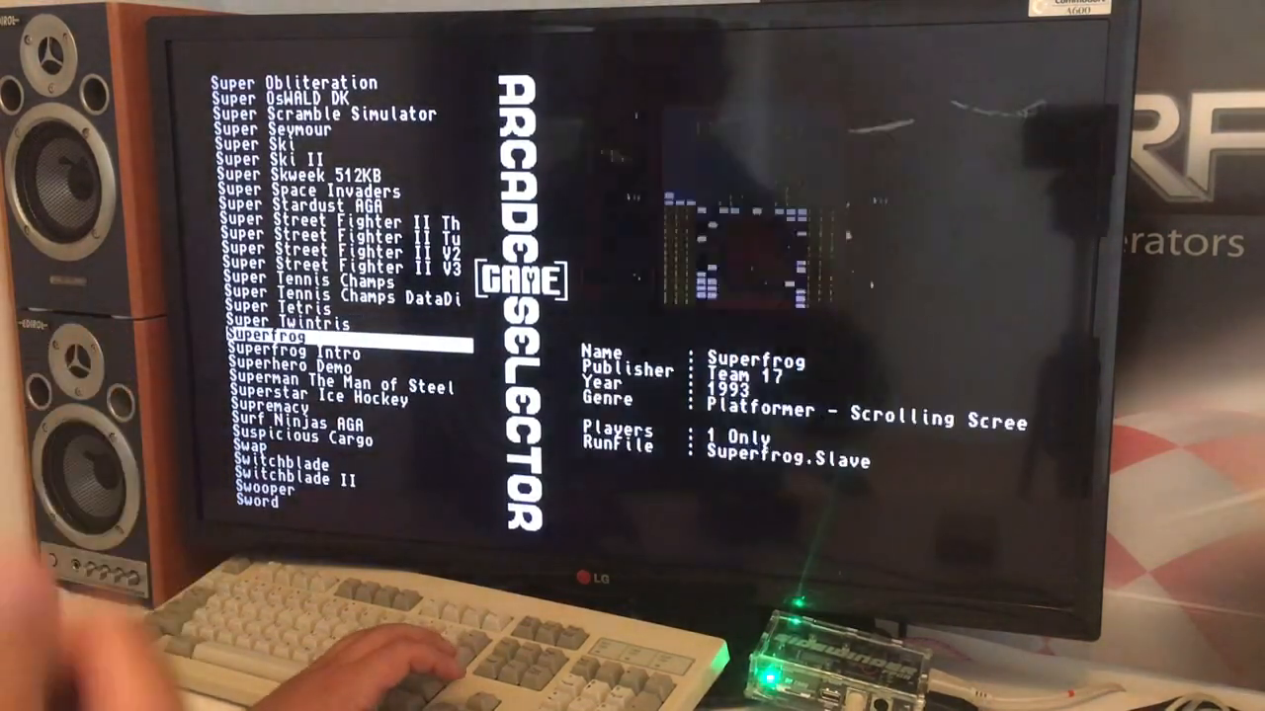